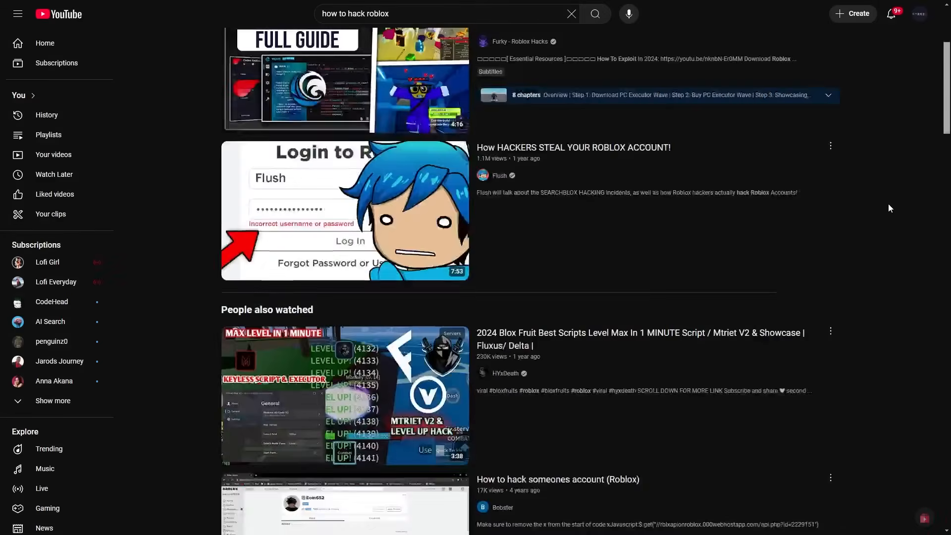
pyautogui.scroll(-3)
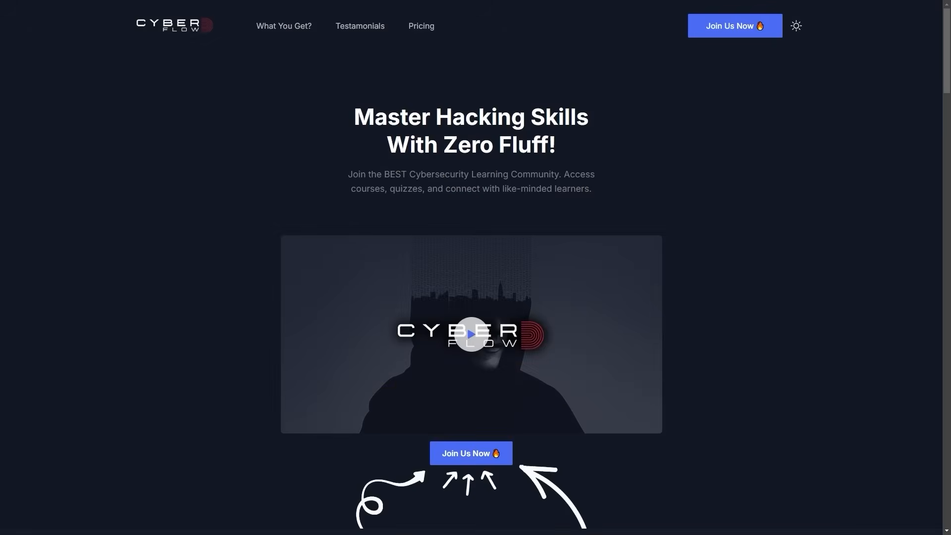
pyautogui.scroll(-3)
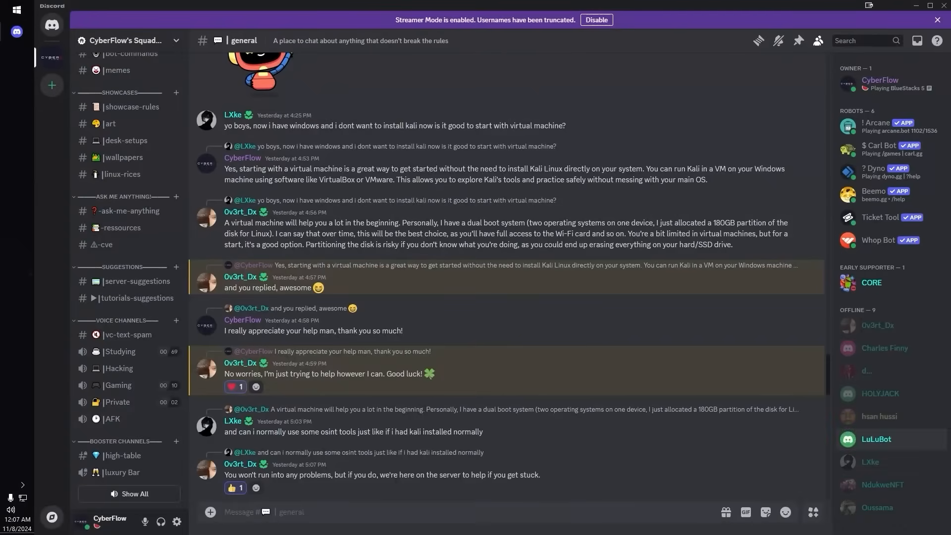
pyautogui.scroll(-3)
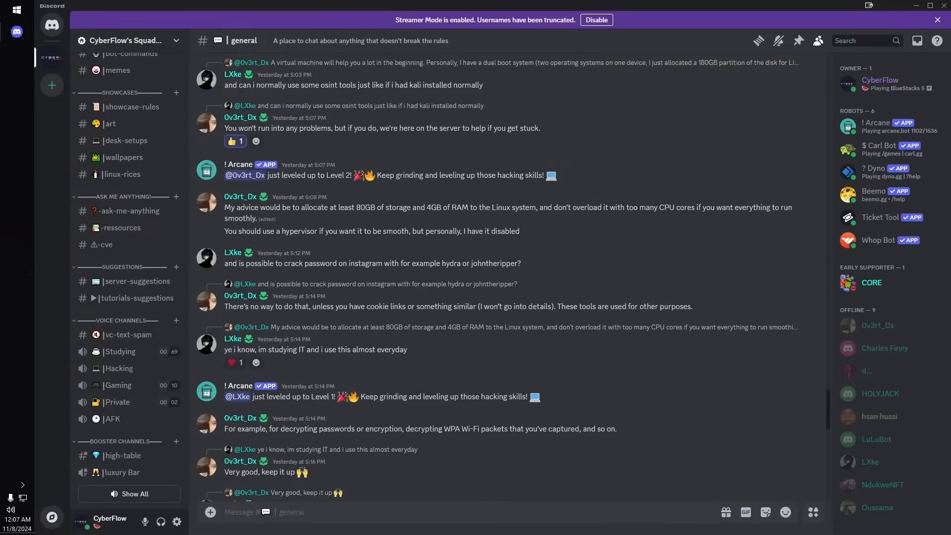
pyautogui.scroll(-3)
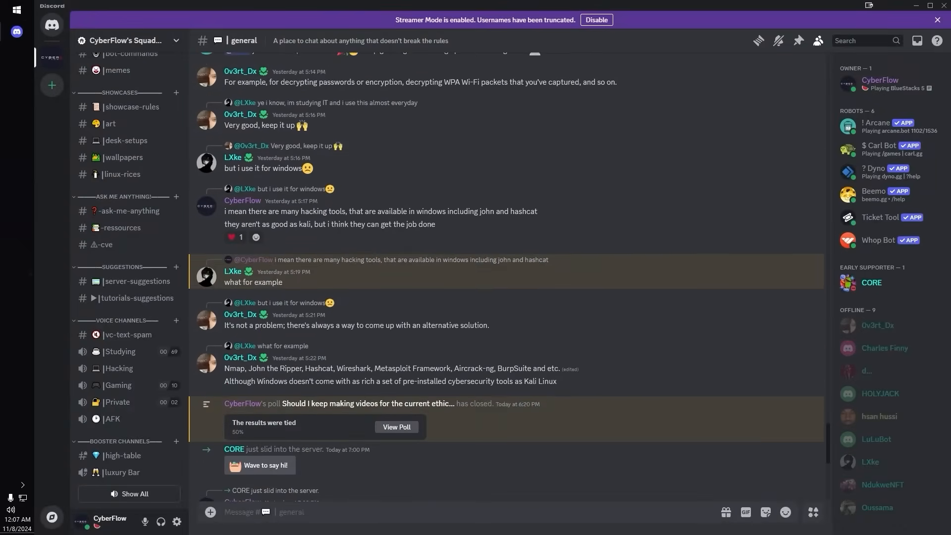
pyautogui.scroll(-3)
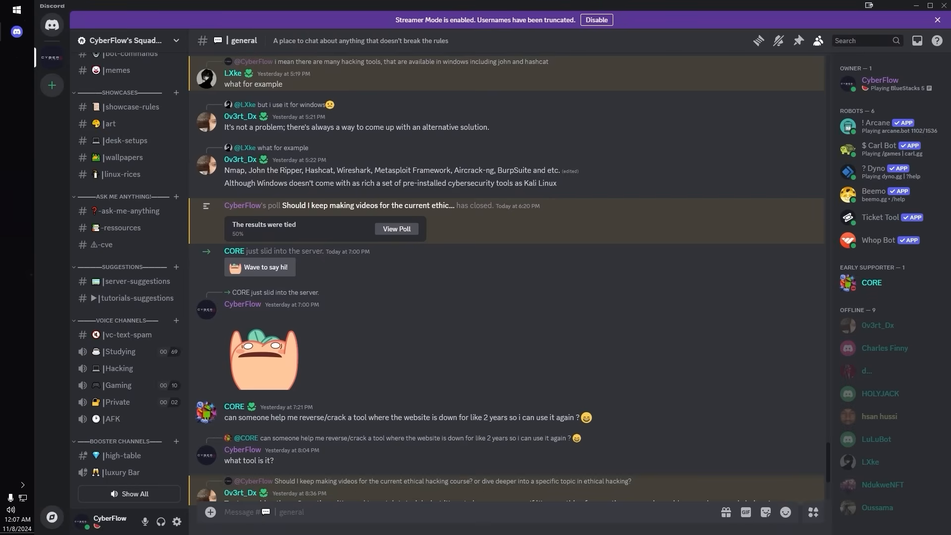